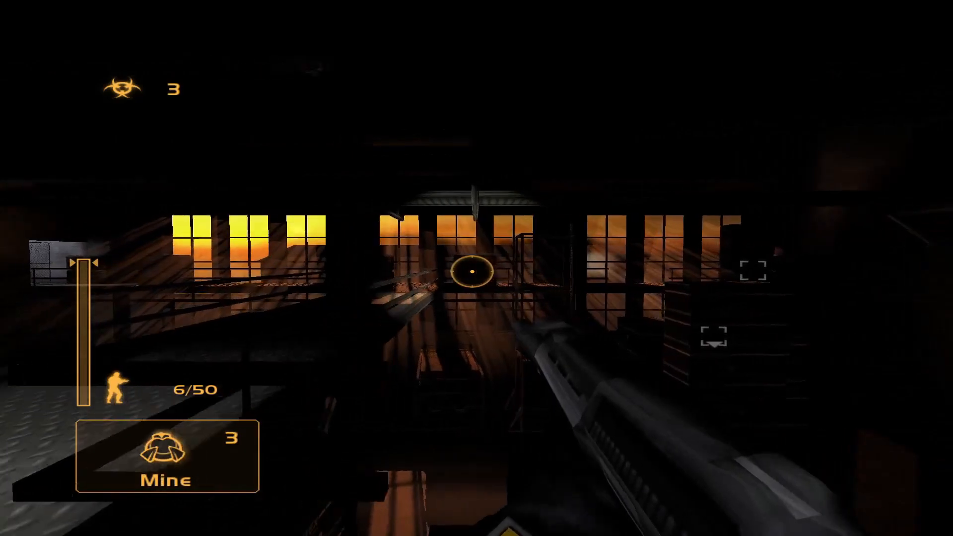
mouse_move(474, 274)
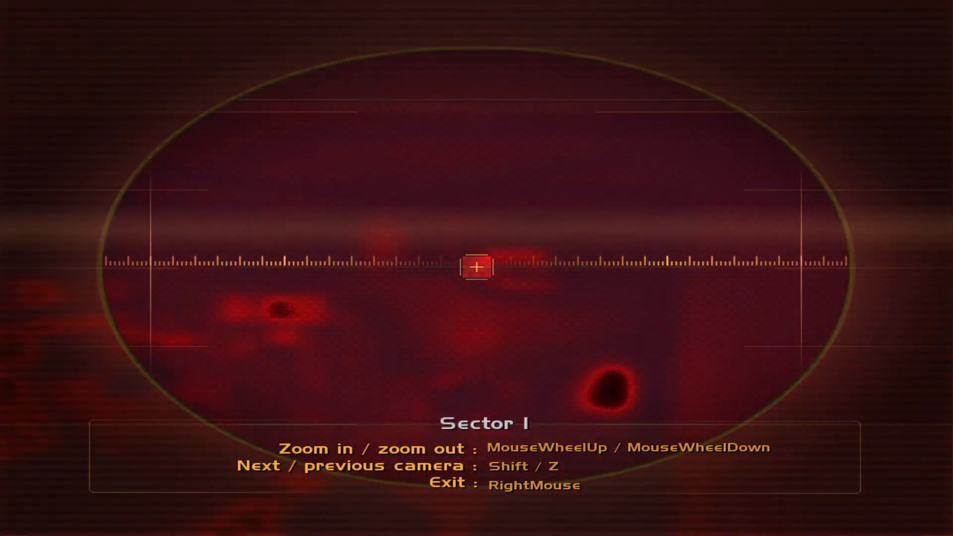
key("shift")
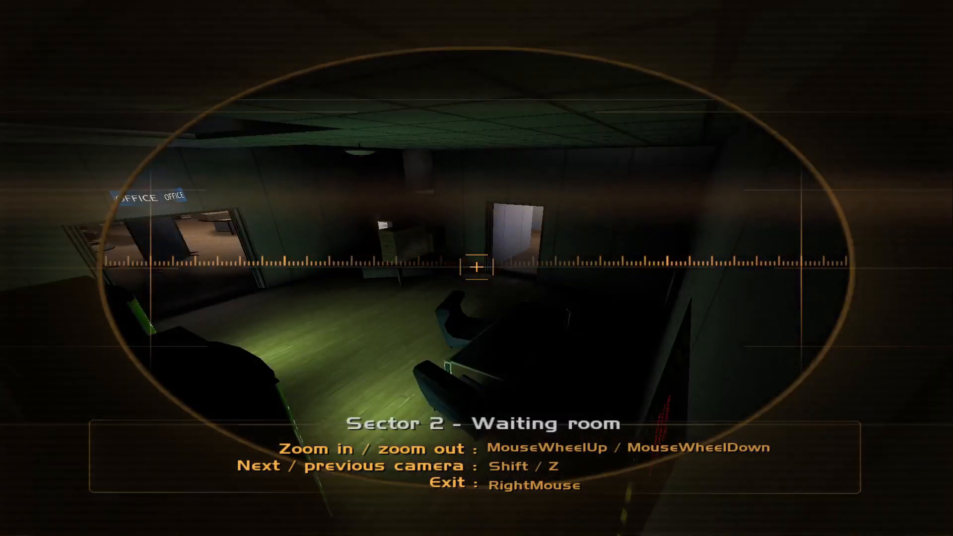
key("Shift")
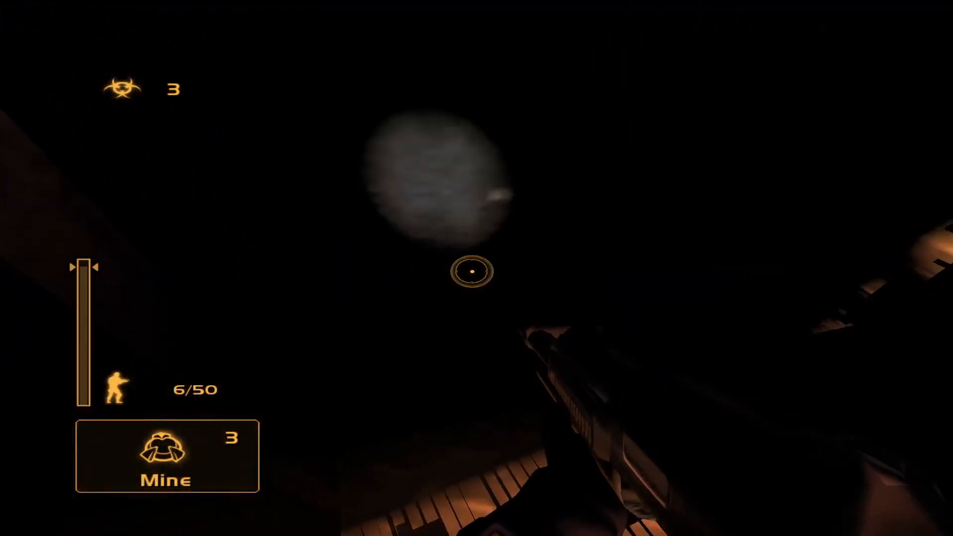
left_click(472, 274)
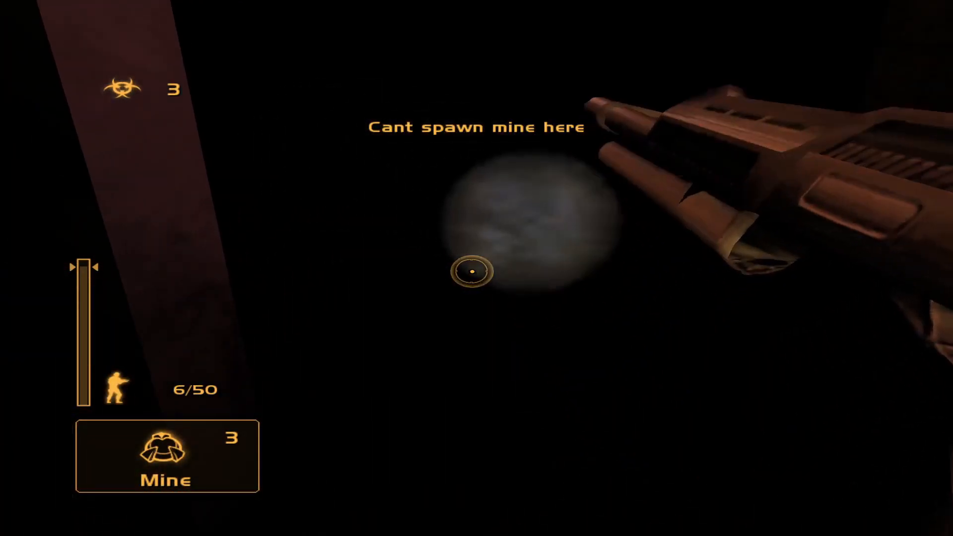
left_click(472, 274)
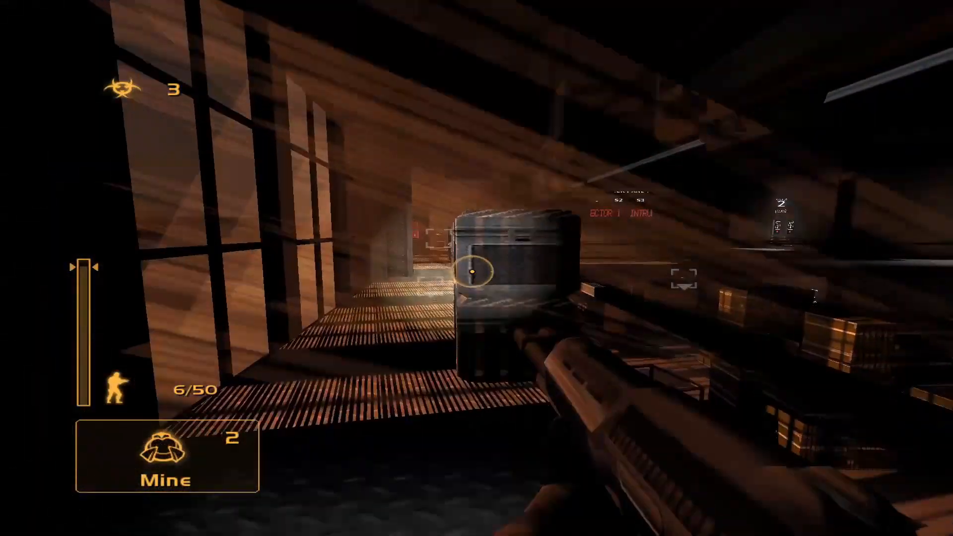
mouse_move(472, 274)
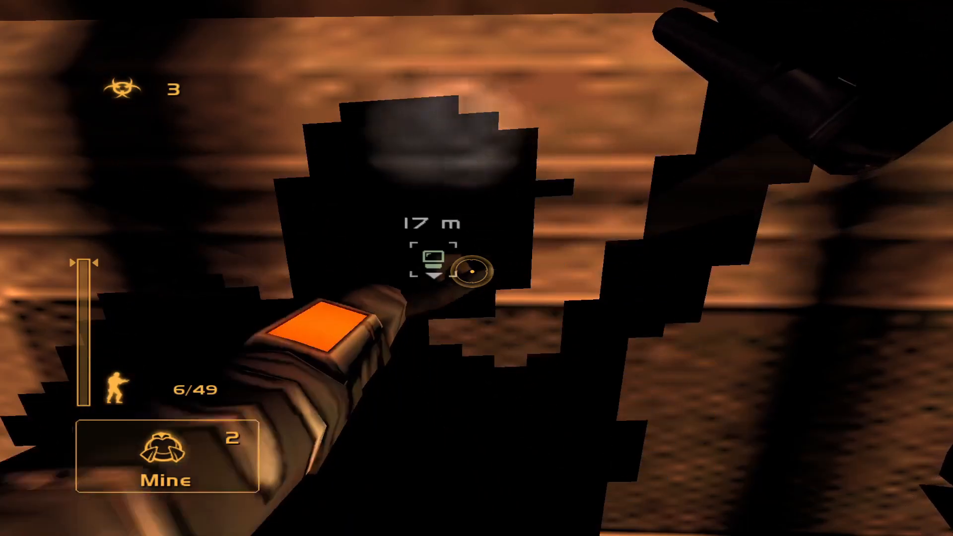
left_click(473, 271)
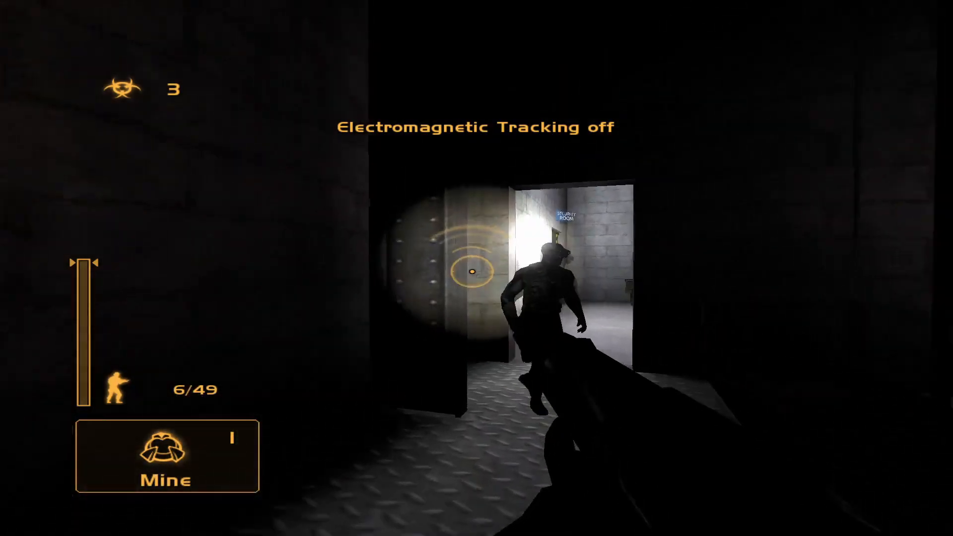
mouse_move(472, 271)
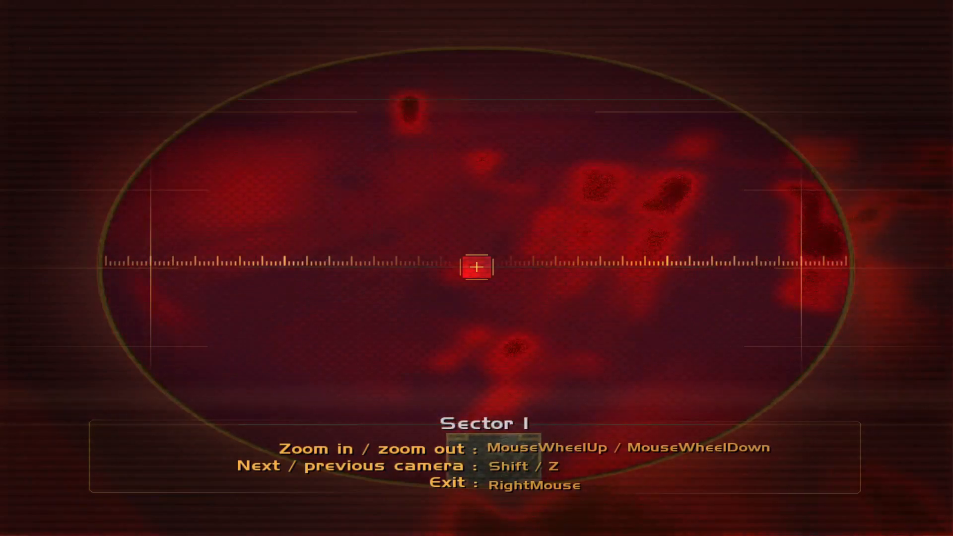
right_click(477, 268)
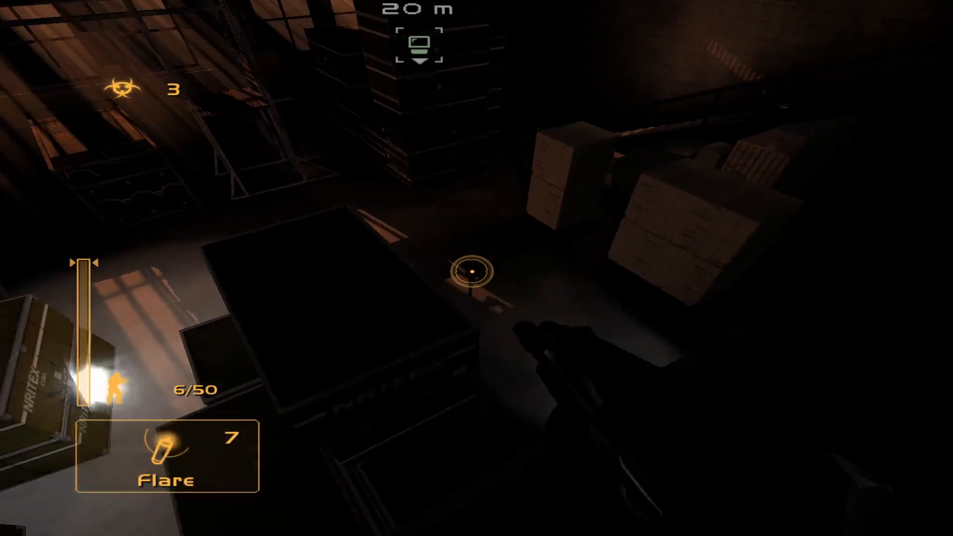
left_click(473, 273)
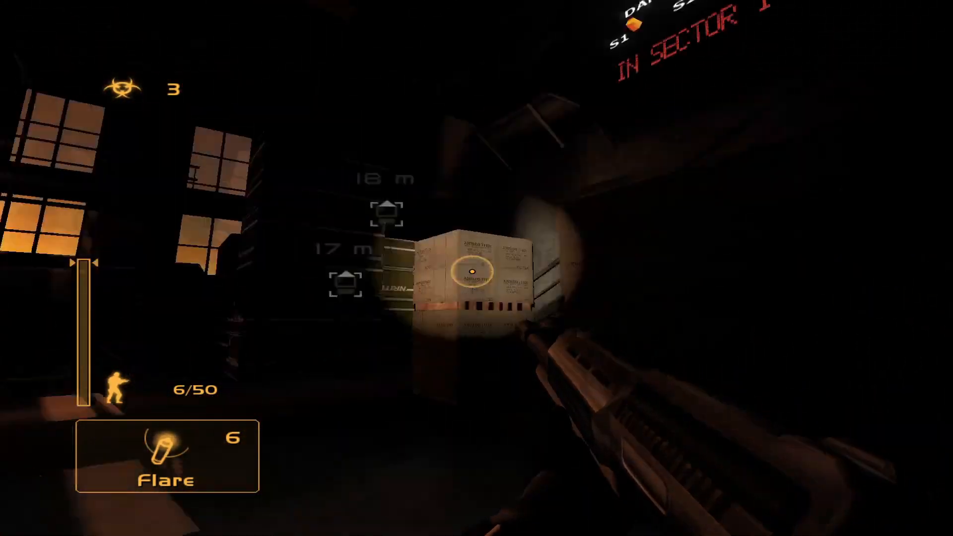
mouse_move(473, 273)
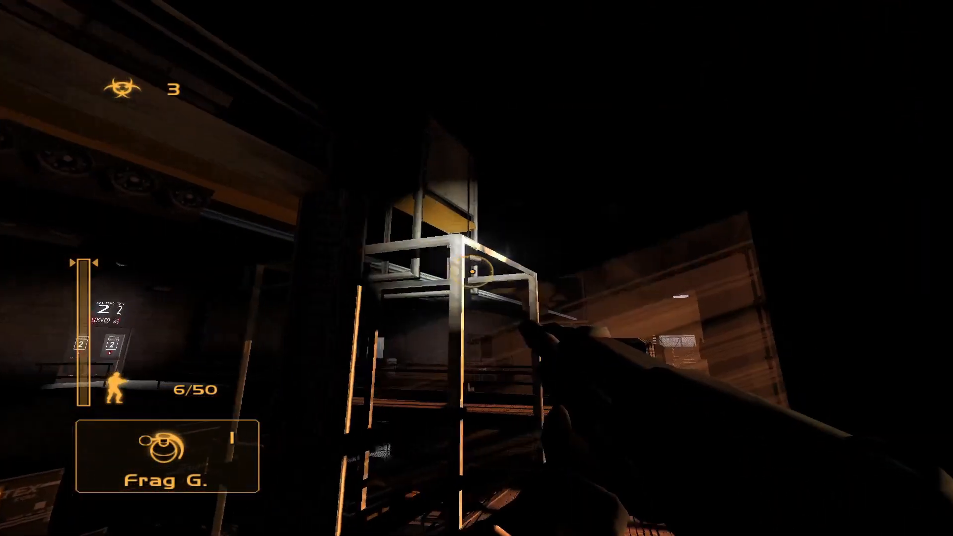
key("f")
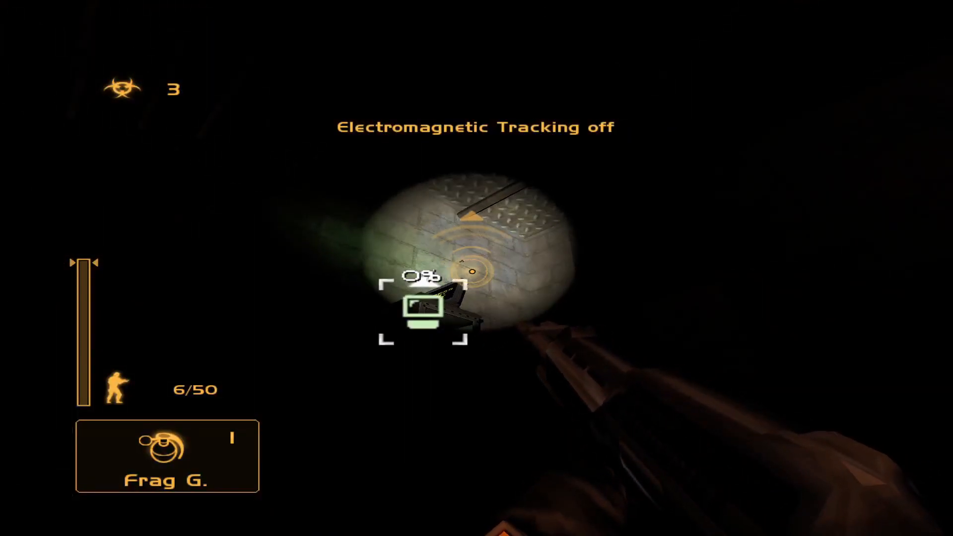
left_click(425, 313)
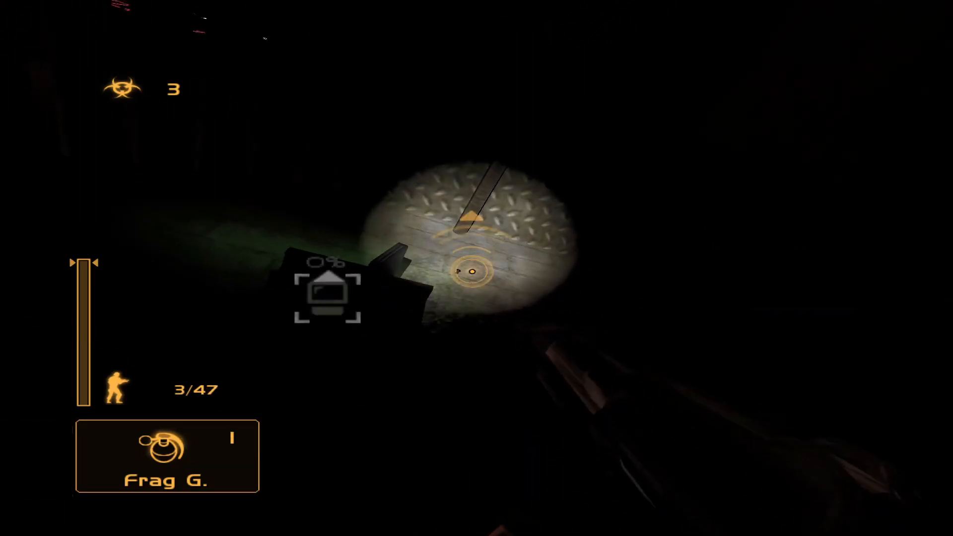
left_click(471, 272)
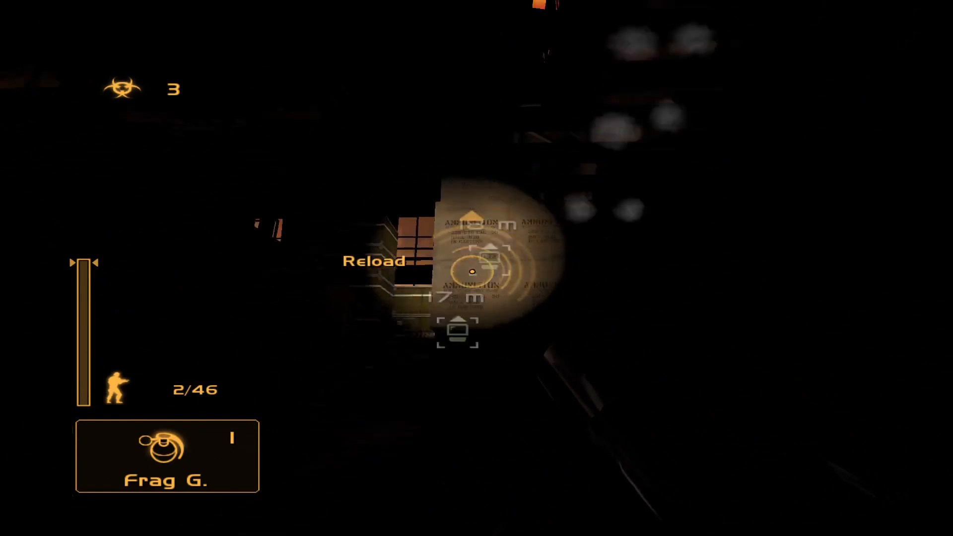
key("r")
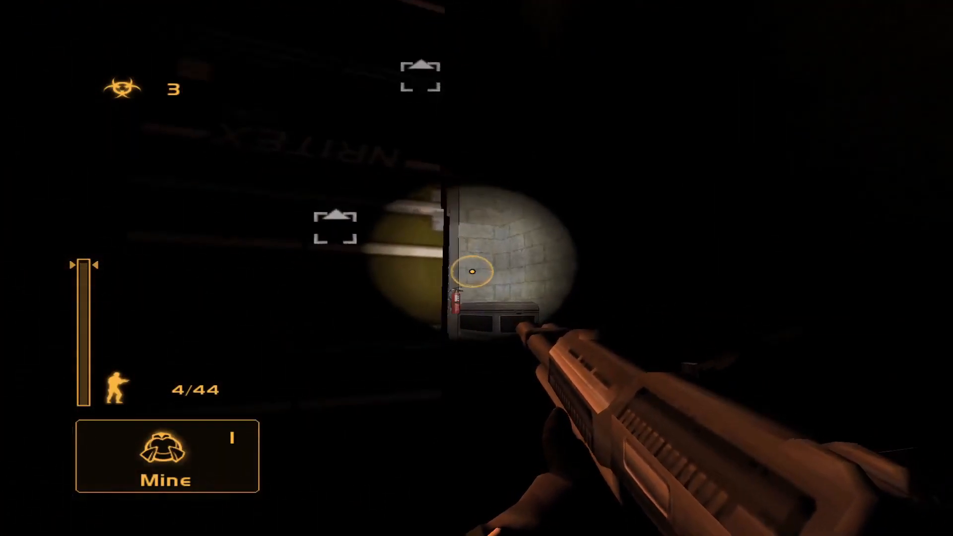
mouse_move(473, 272)
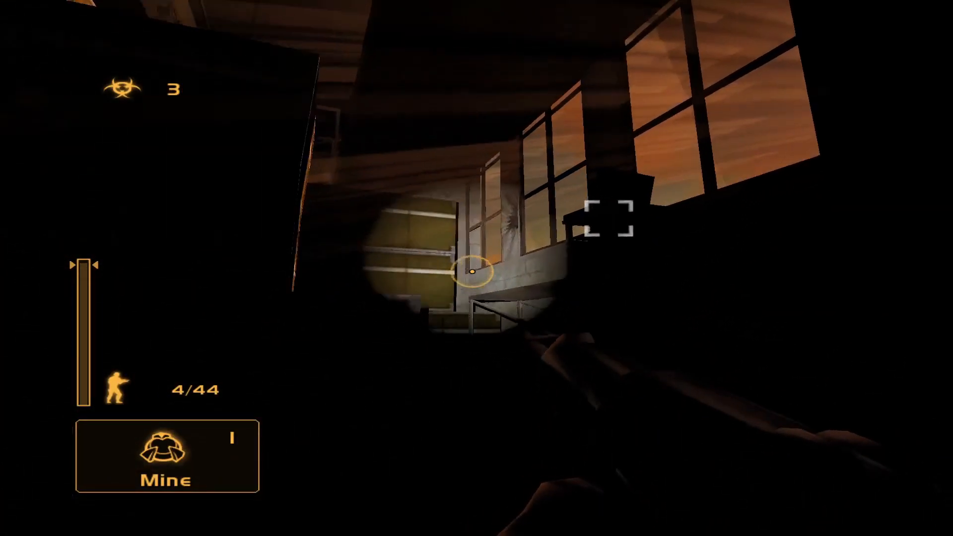